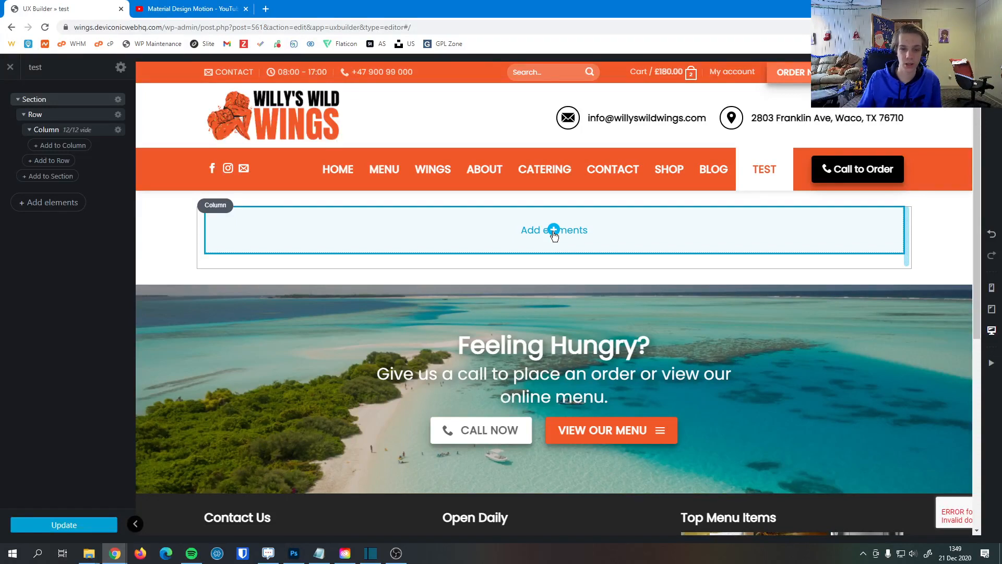
Step: Search the element library for 'produc' and add a Products List to the empty column
click(553, 230)
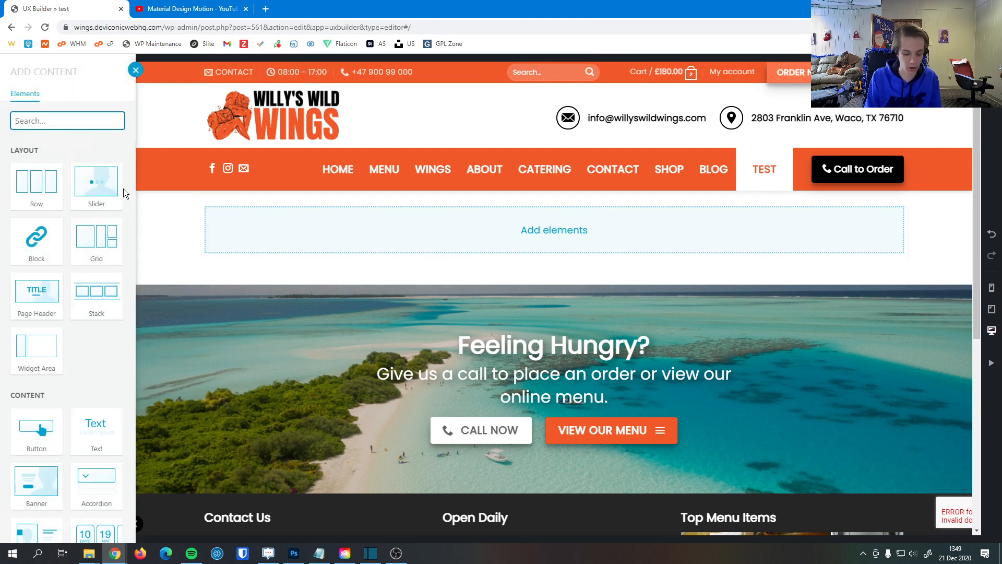
text(produc)
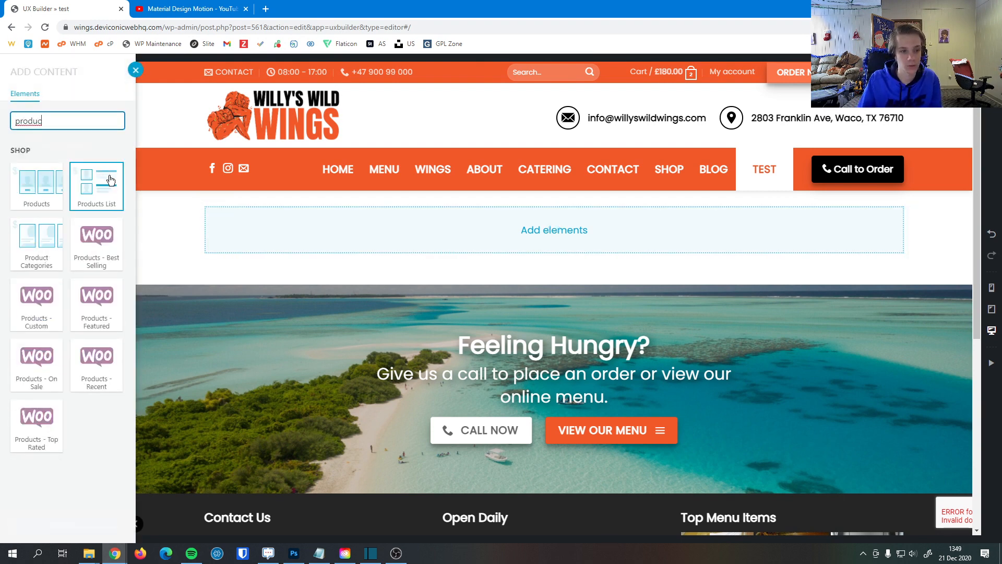
click(96, 185)
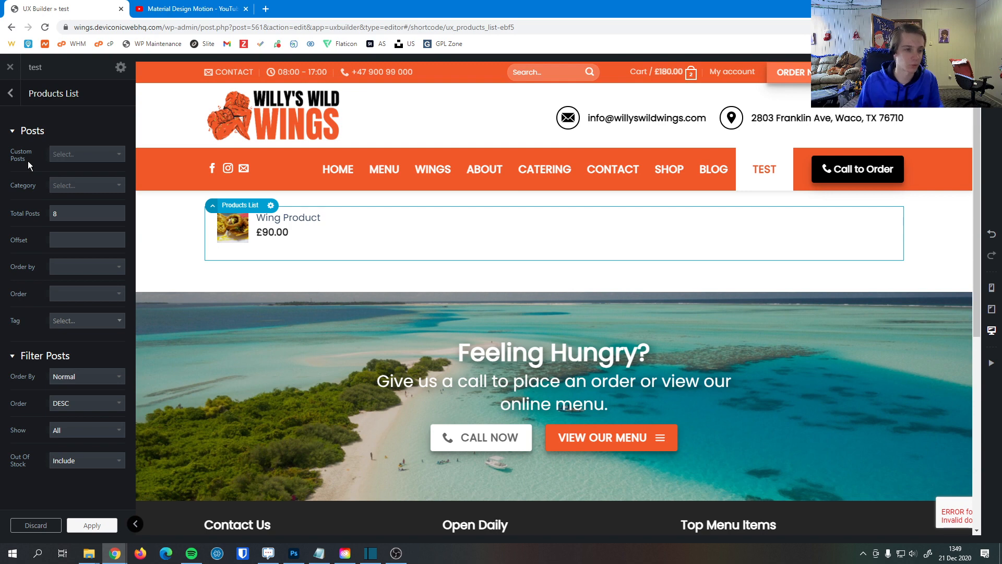
mouse_move(41, 199)
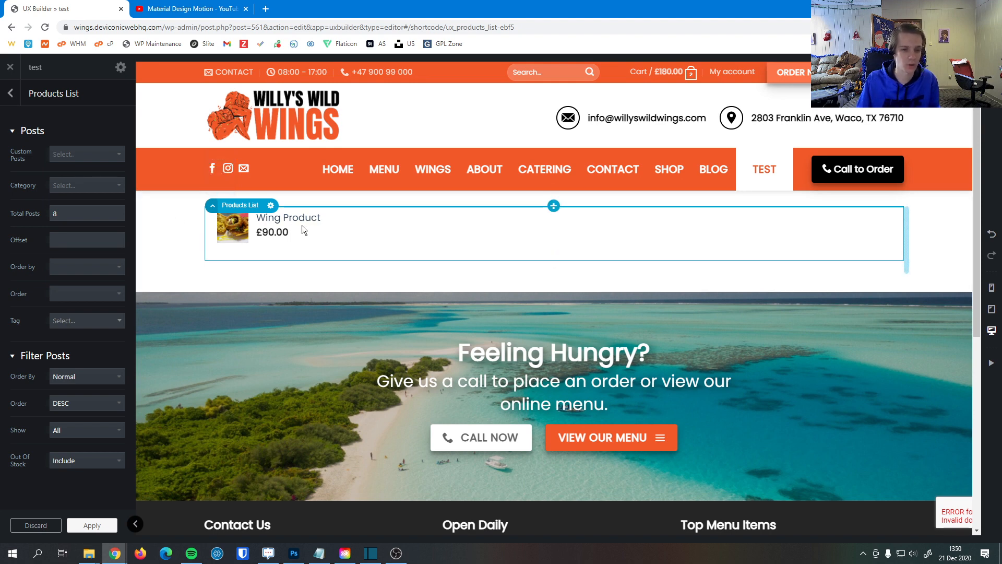
mouse_move(323, 234)
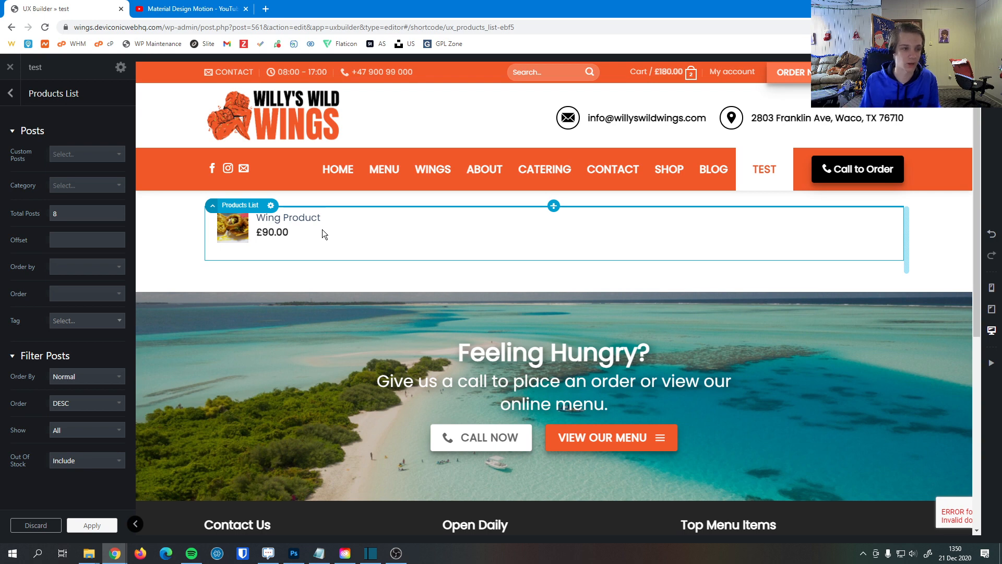
click(86, 240)
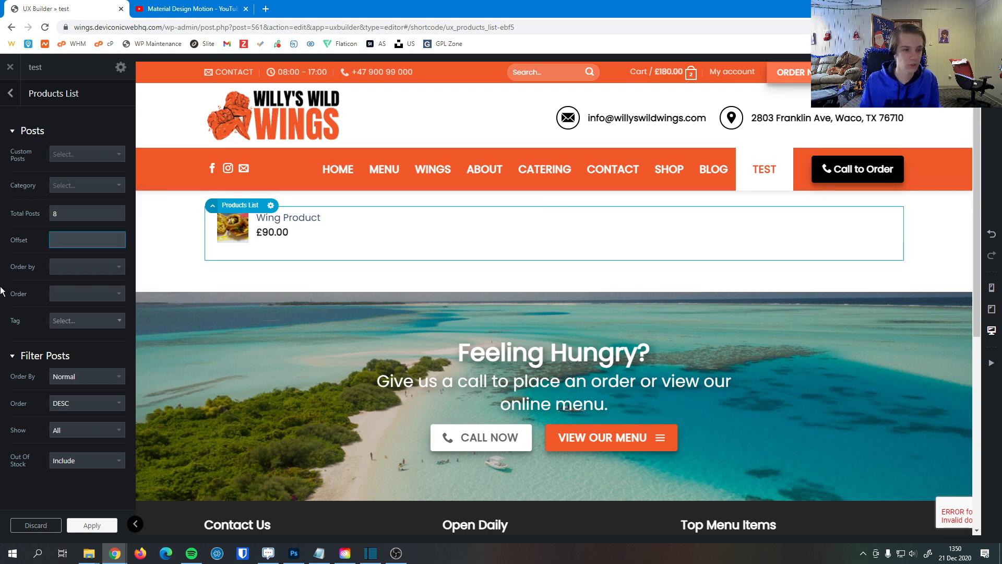
text(100)
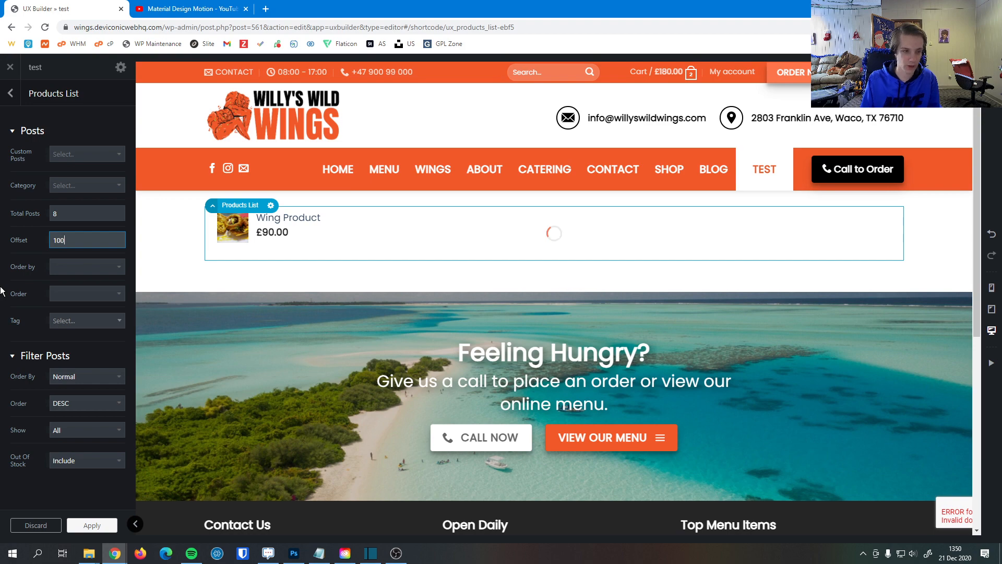
text(px)
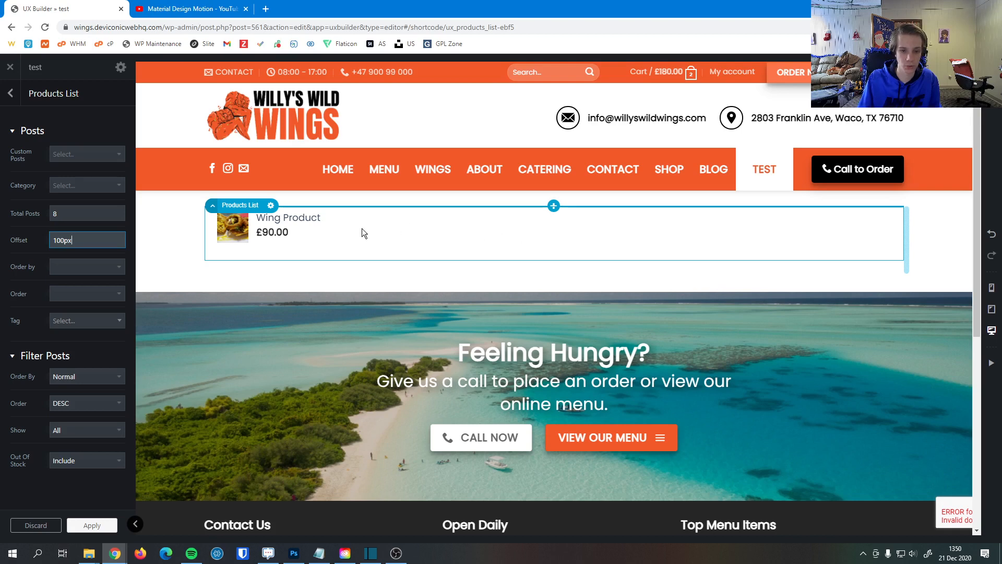
mouse_move(339, 238)
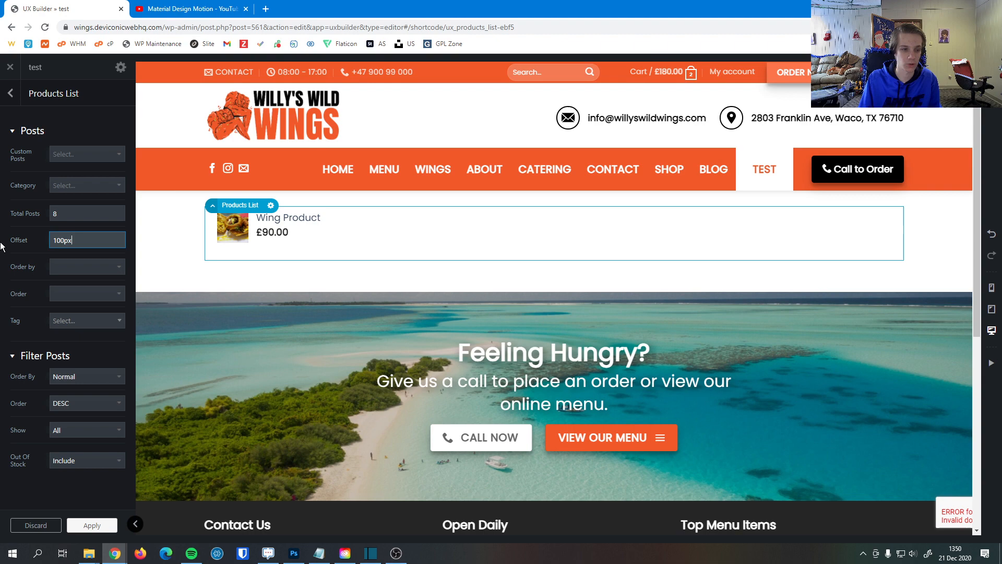
triple_click(86, 239)
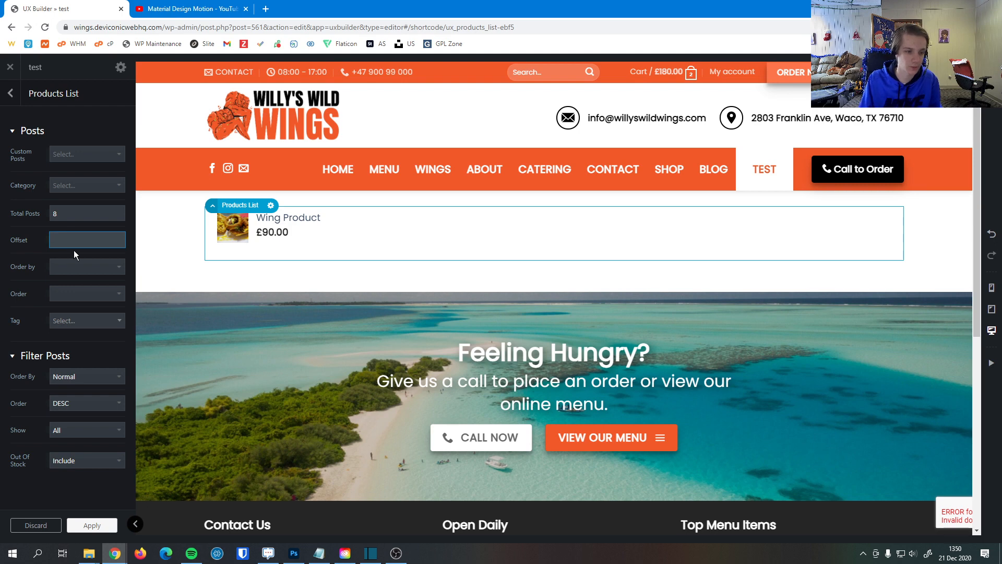
Step: Set the Products List Order by to Title and Order to ASC
click(86, 266)
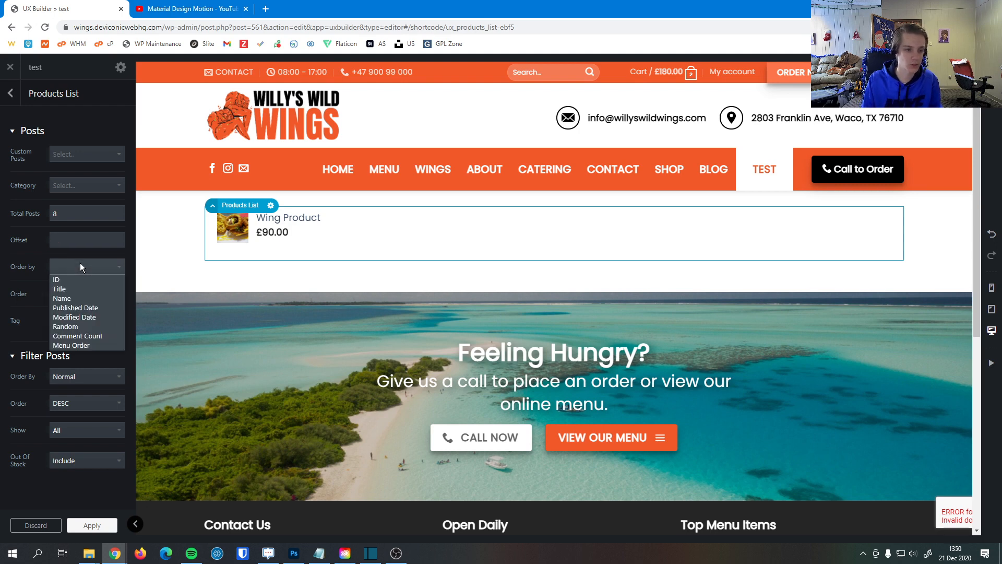
mouse_move(57, 280)
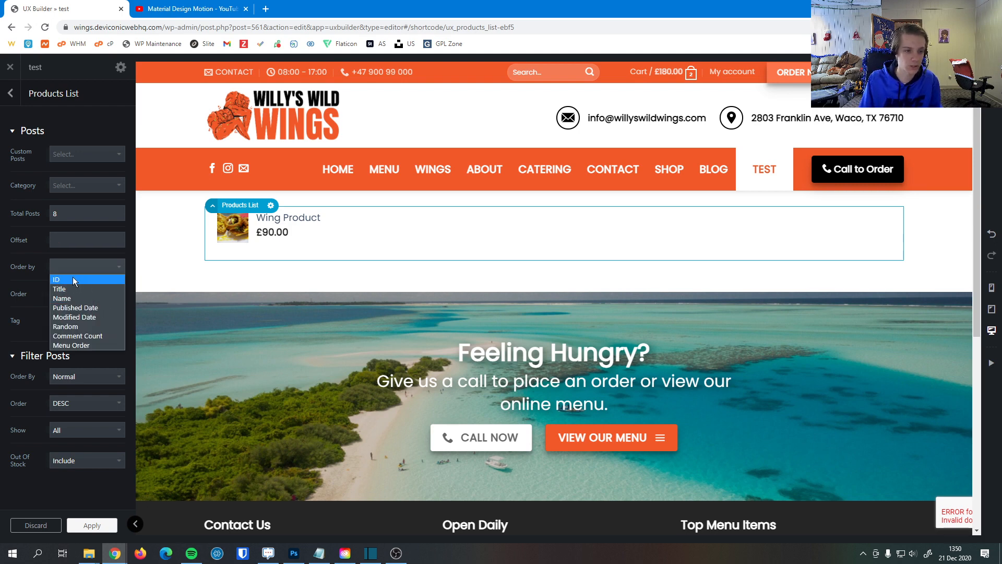
mouse_move(93, 285)
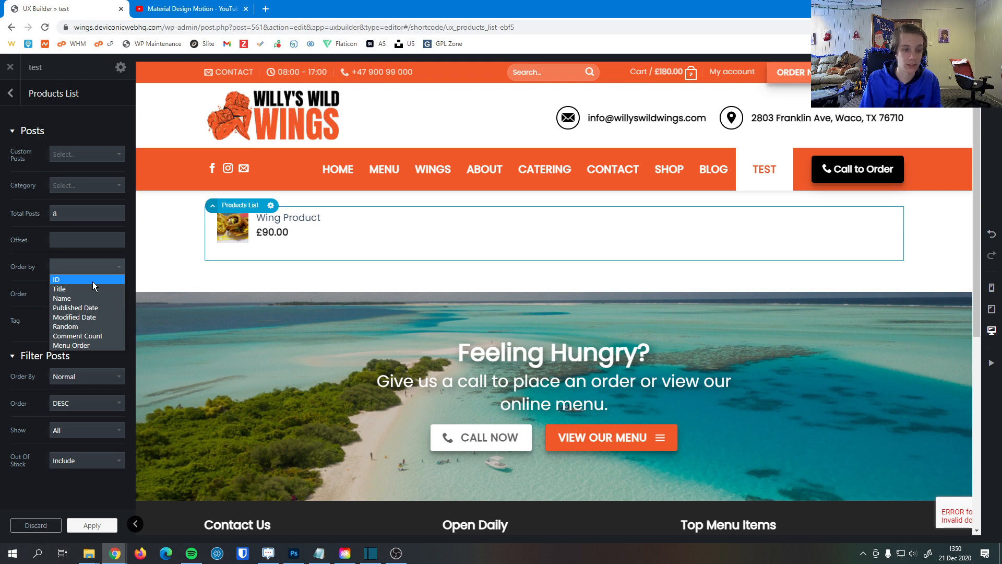
mouse_move(89, 292)
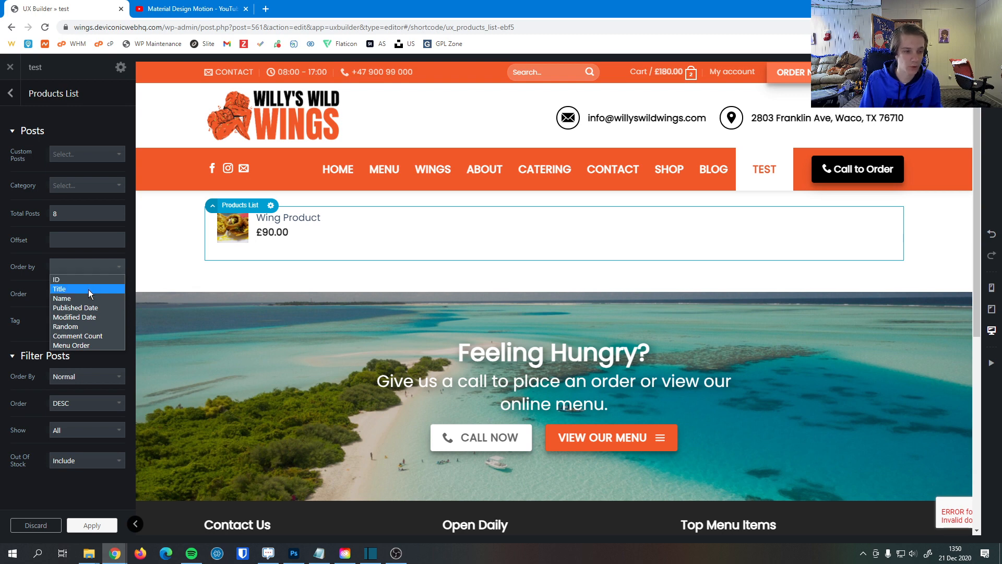
mouse_move(86, 307)
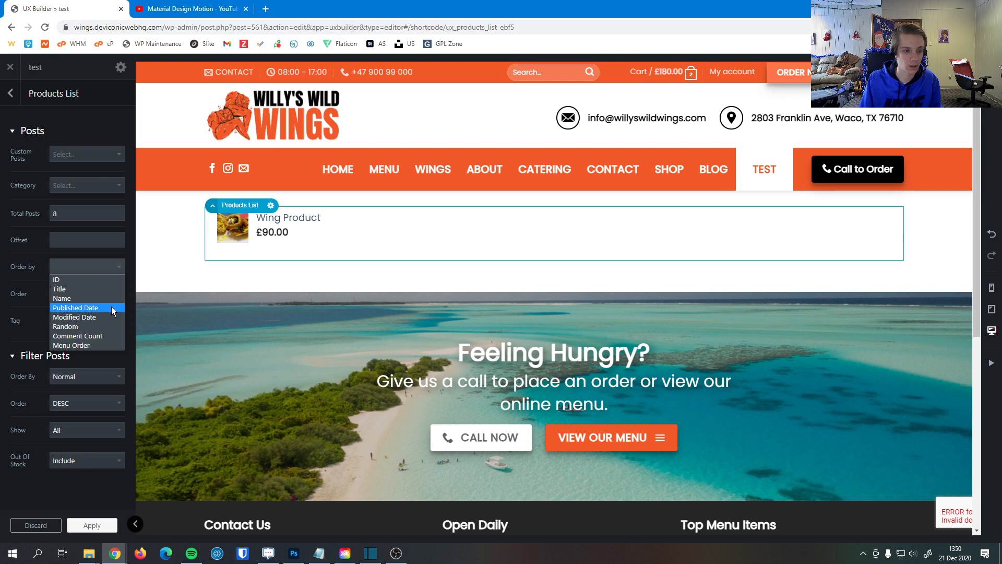
mouse_move(75, 316)
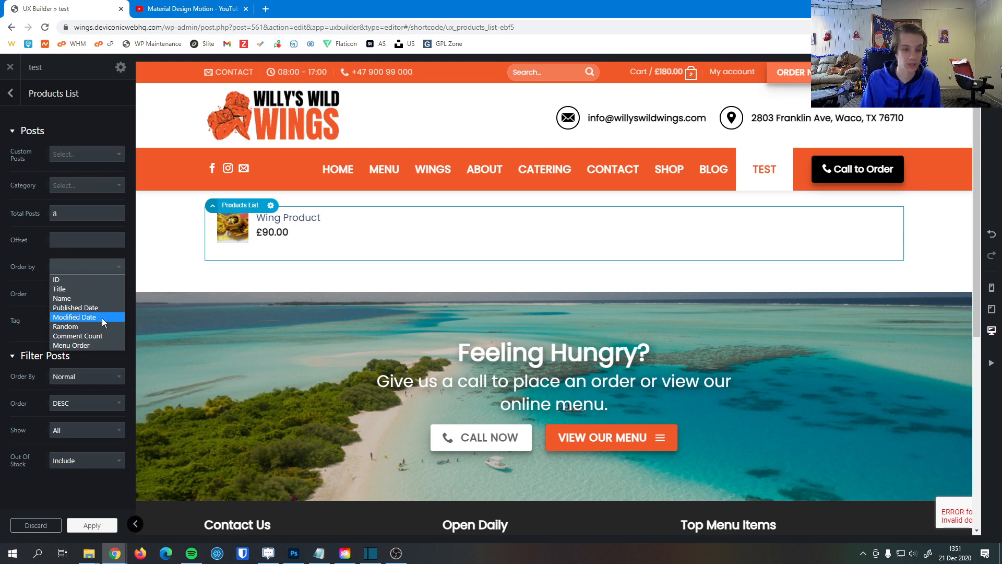
mouse_move(65, 327)
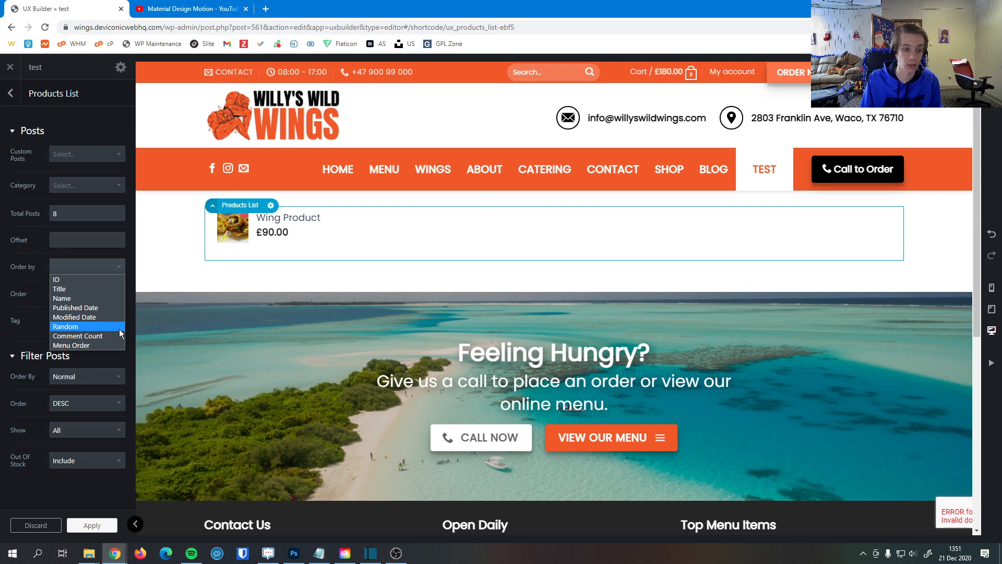
mouse_move(76, 336)
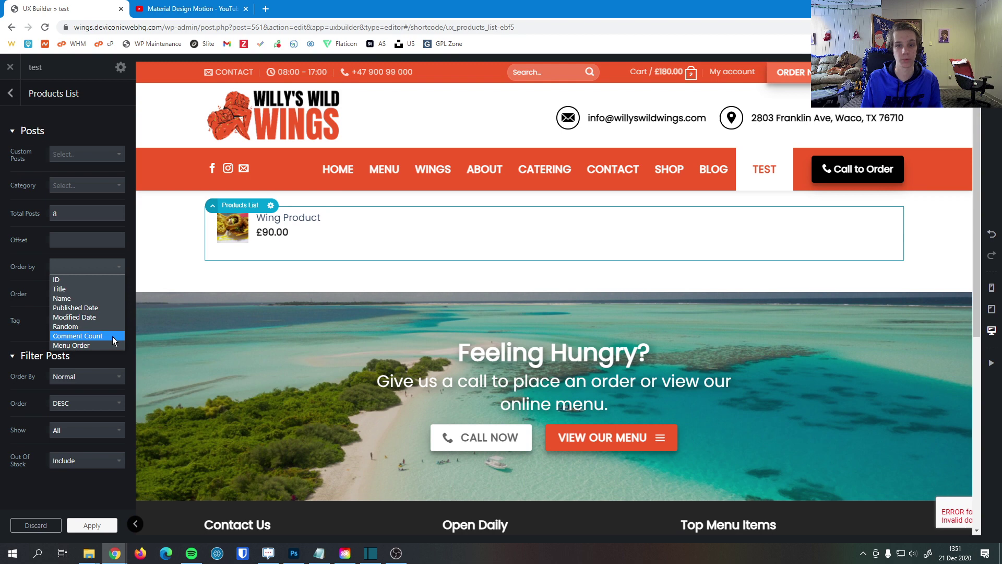
mouse_move(71, 345)
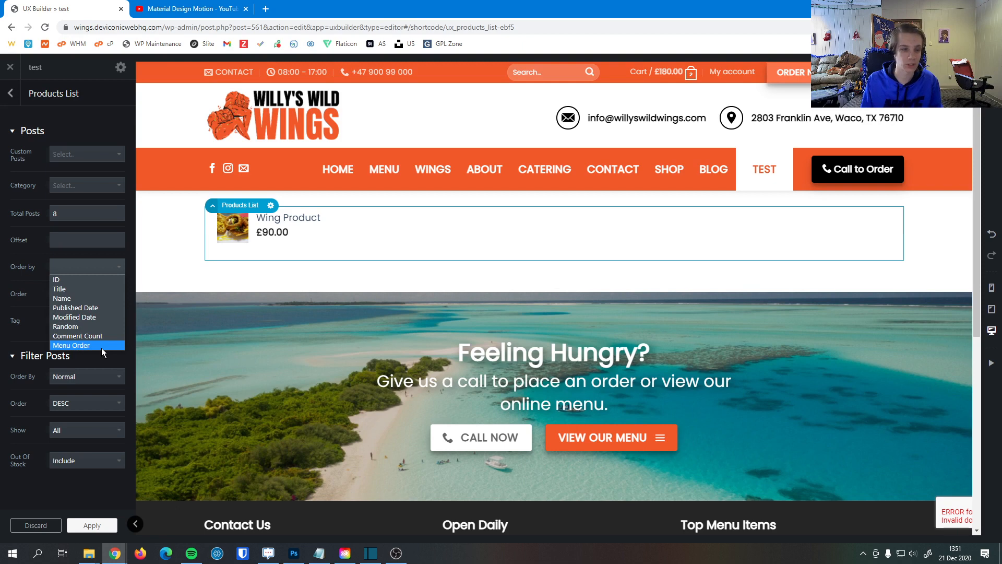
click(59, 288)
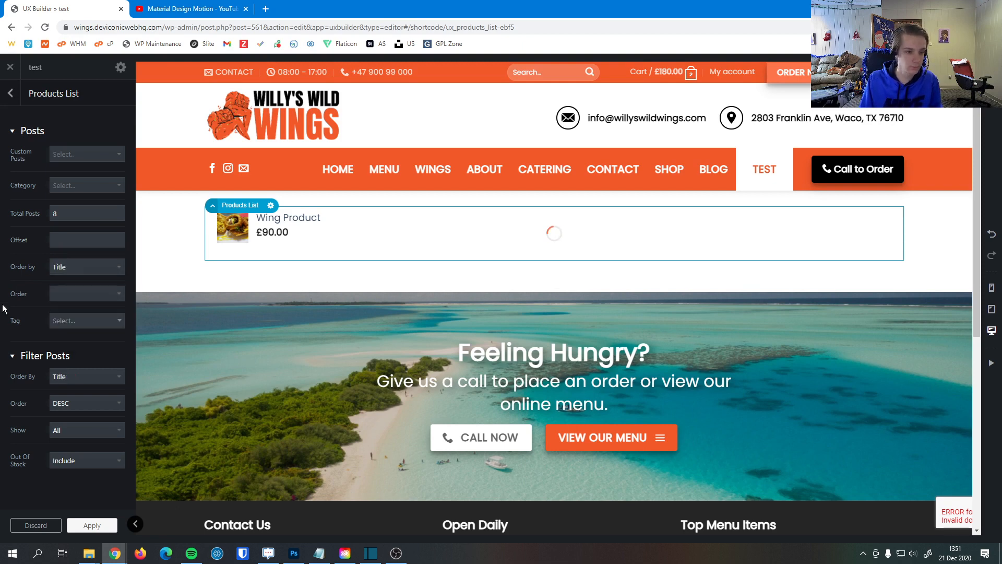
click(86, 293)
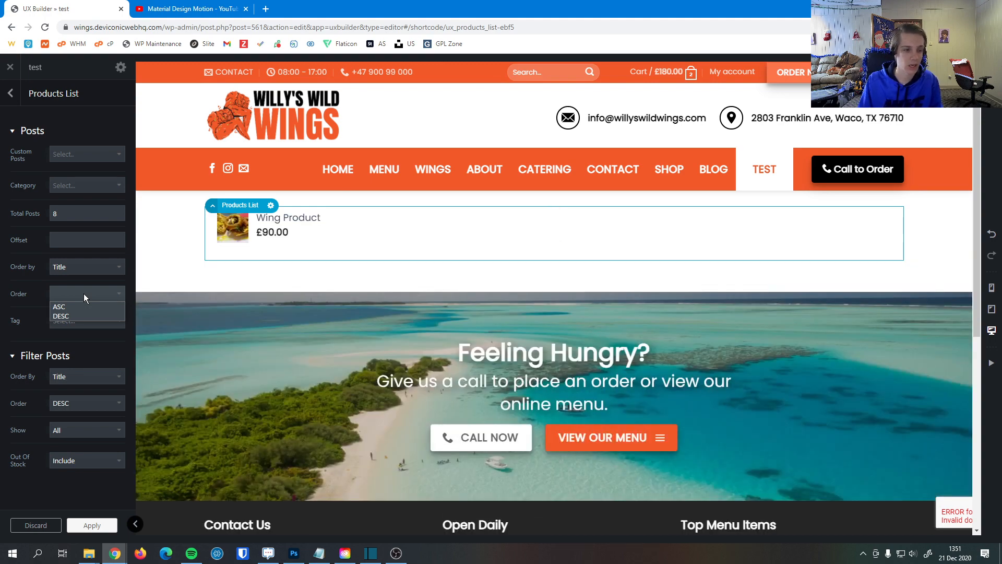
click(59, 307)
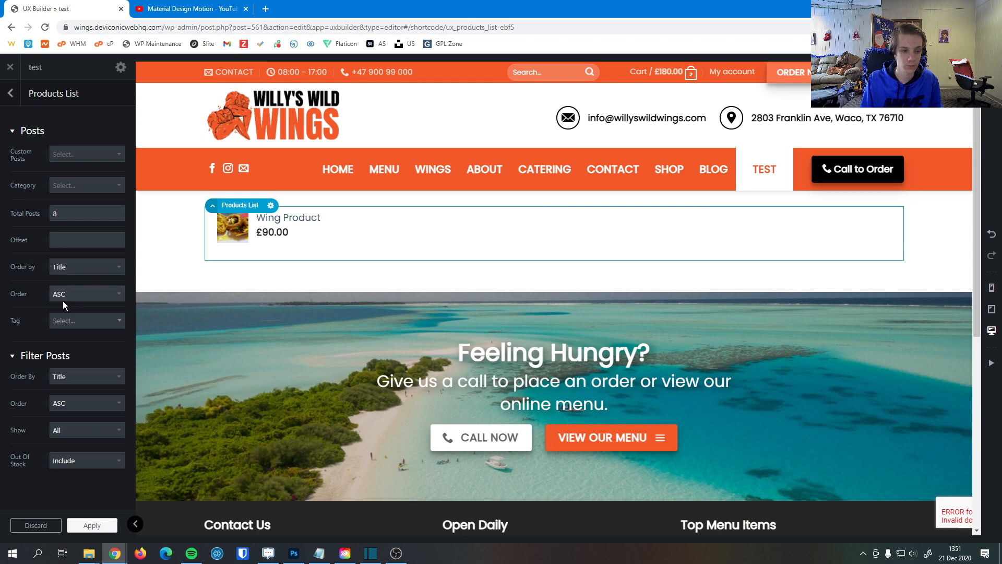
click(86, 320)
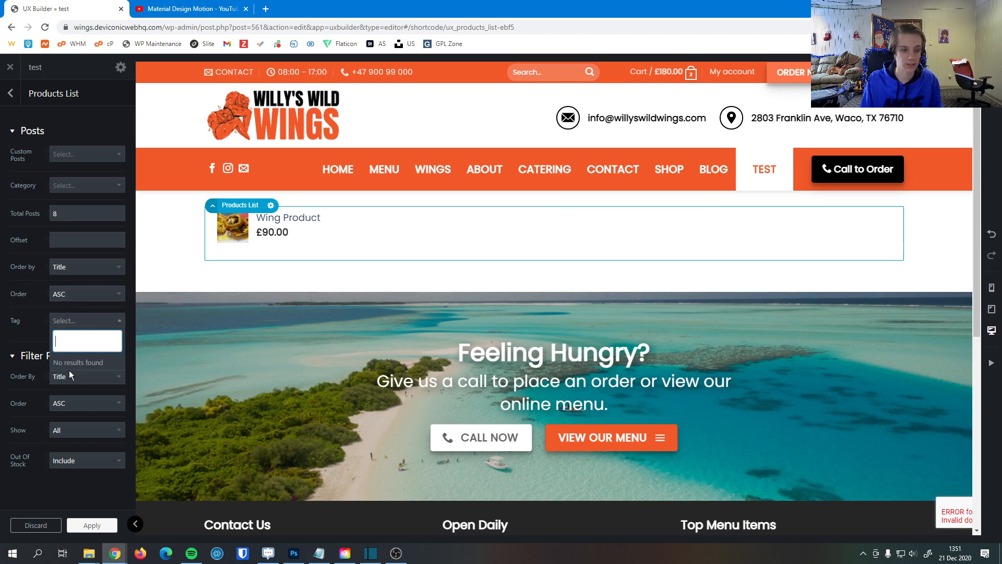
click(86, 376)
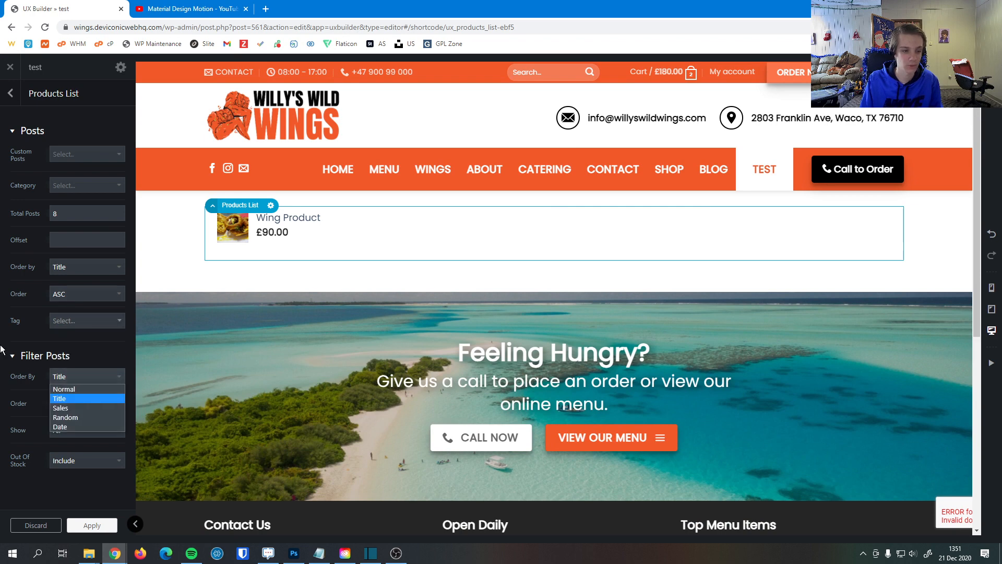
click(86, 320)
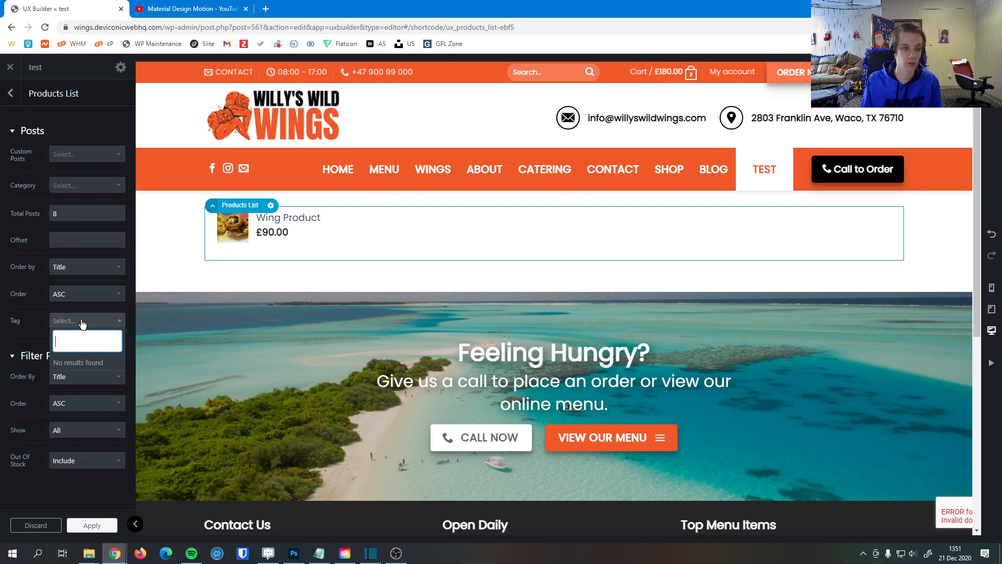
click(2, 341)
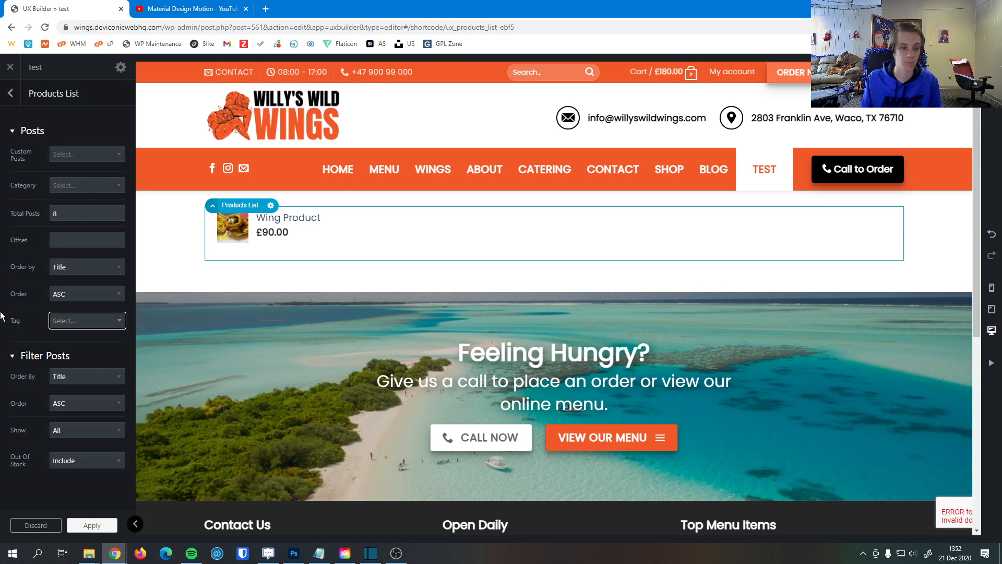
mouse_move(98, 361)
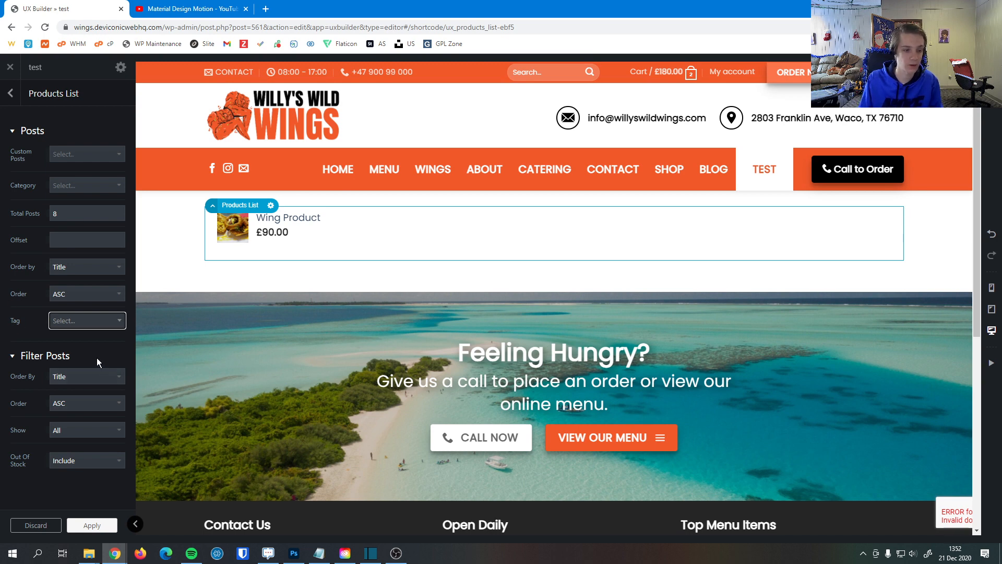
click(86, 376)
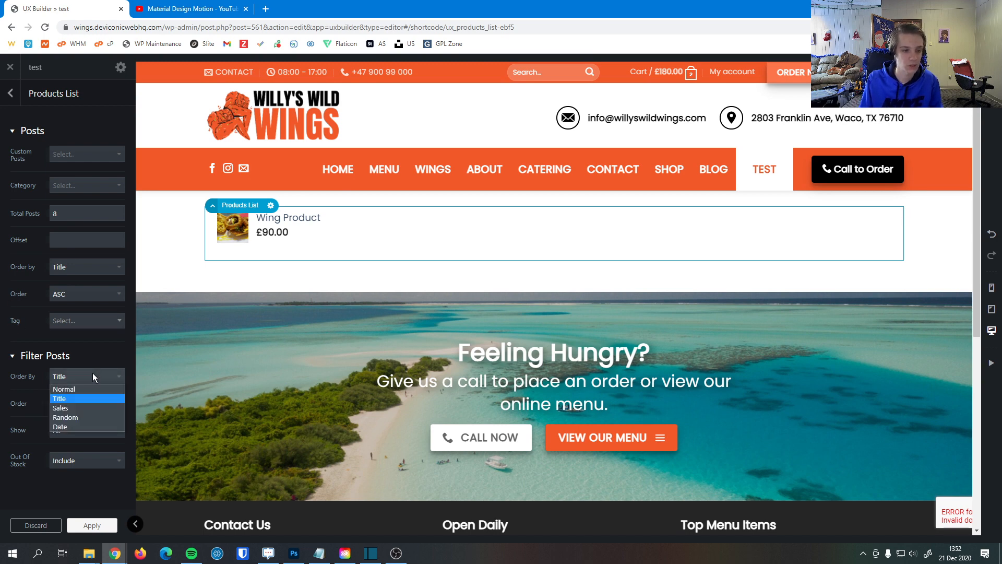
mouse_move(61, 408)
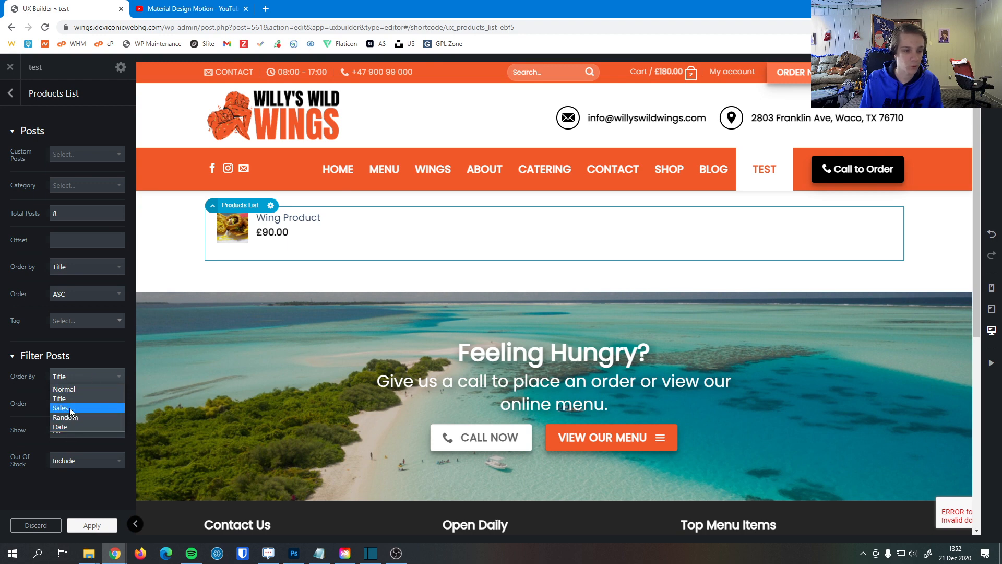
mouse_move(65, 417)
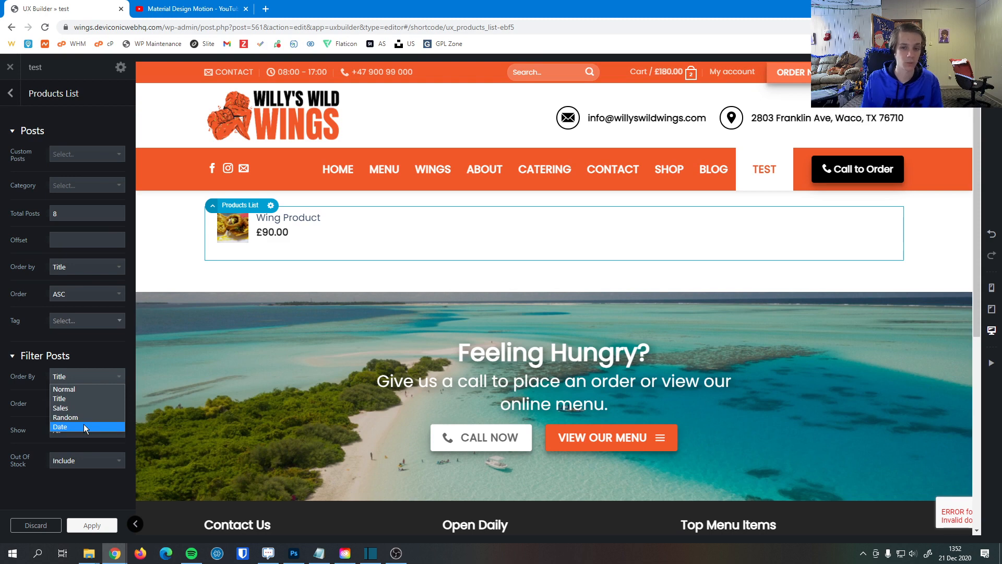
mouse_move(86, 398)
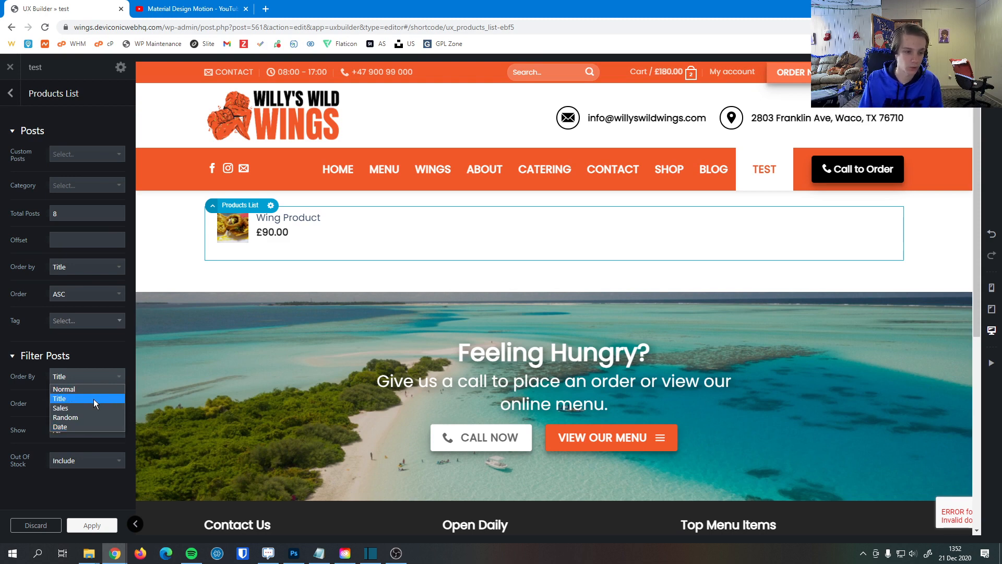
click(59, 398)
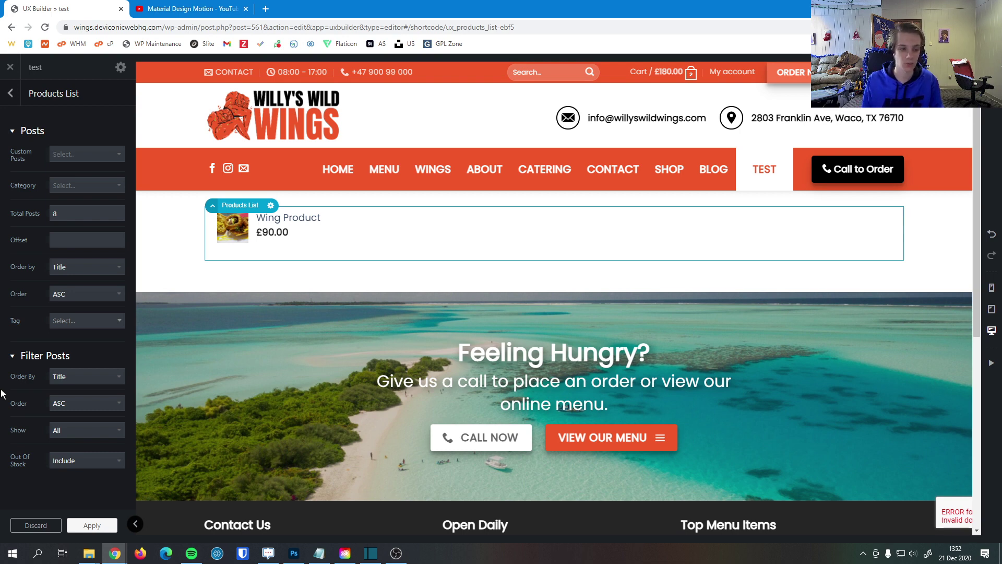
click(86, 402)
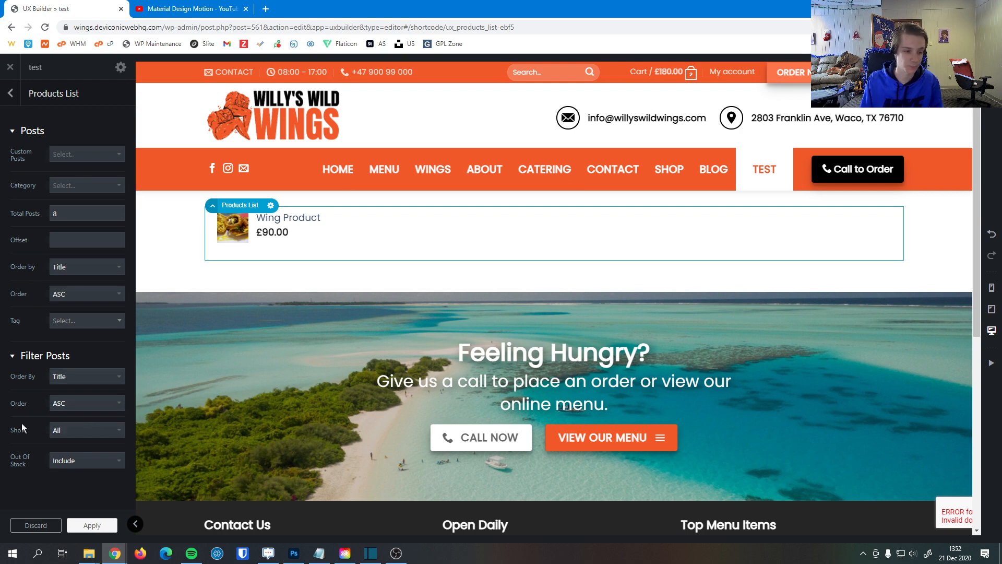
click(86, 428)
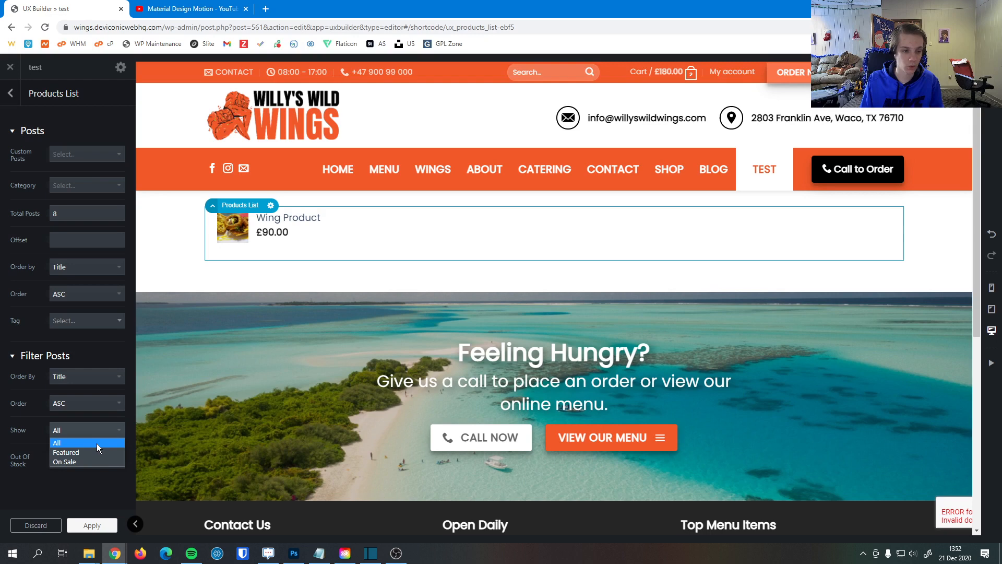
mouse_move(93, 453)
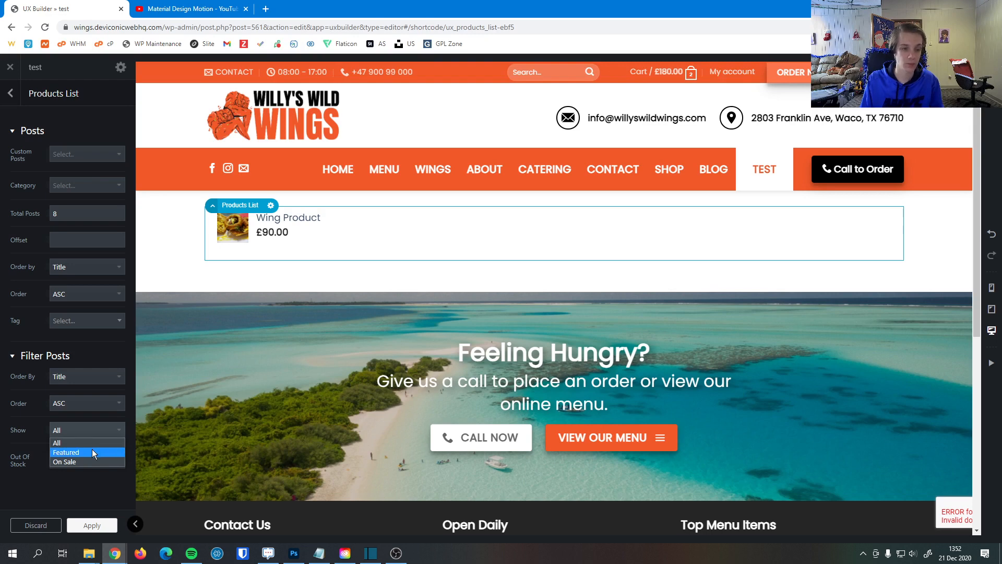
mouse_move(92, 442)
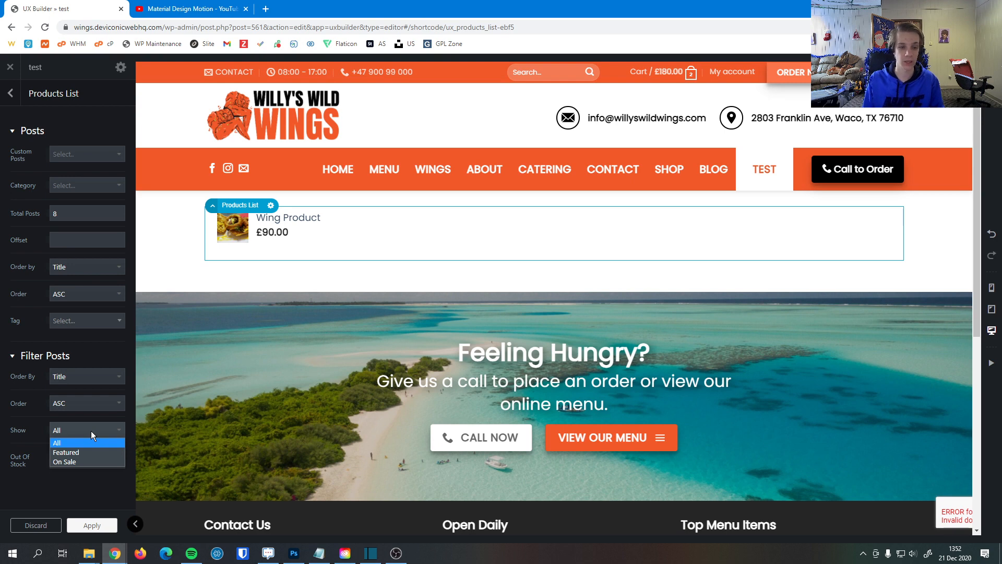
mouse_move(88, 461)
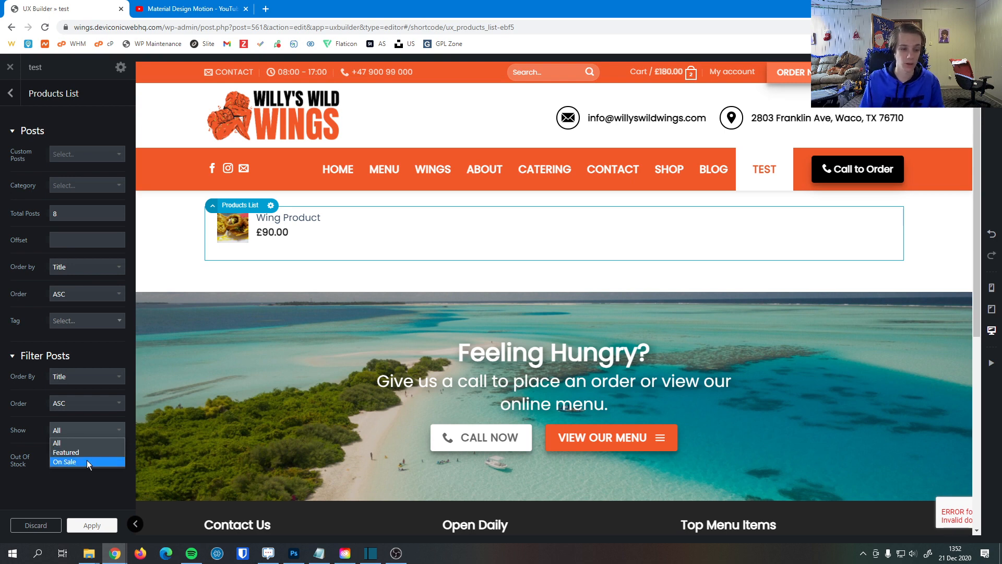
click(64, 461)
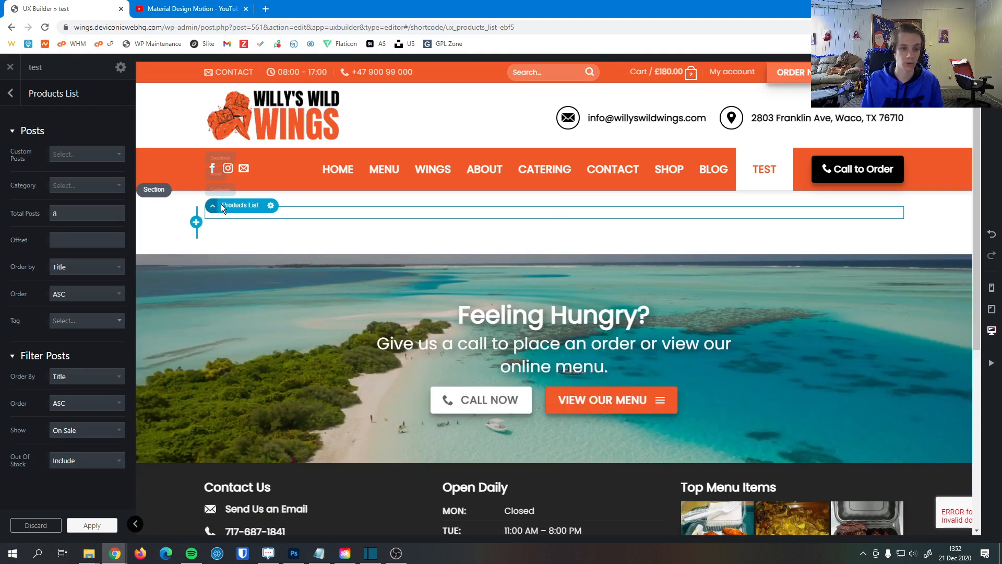
click(86, 430)
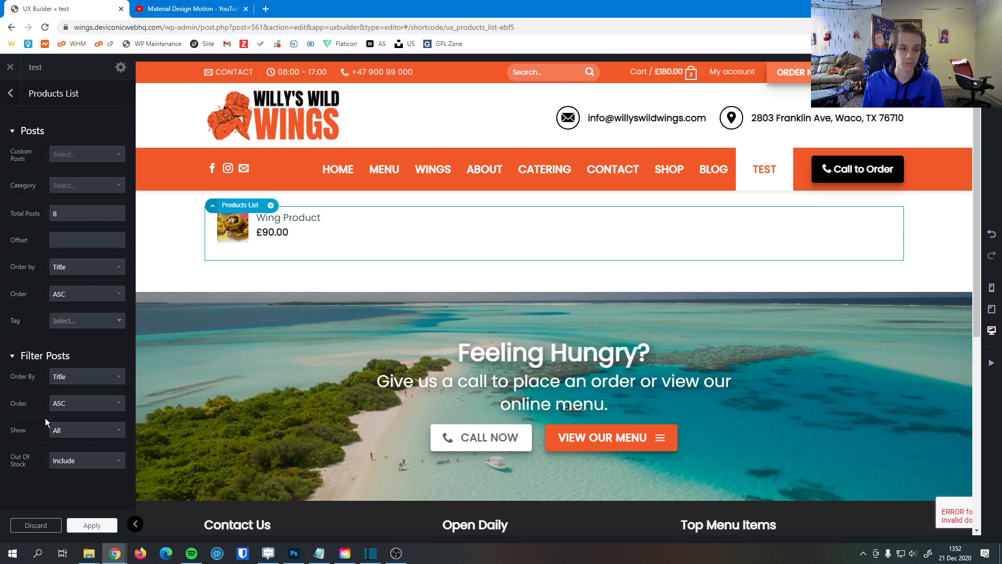
mouse_move(12, 466)
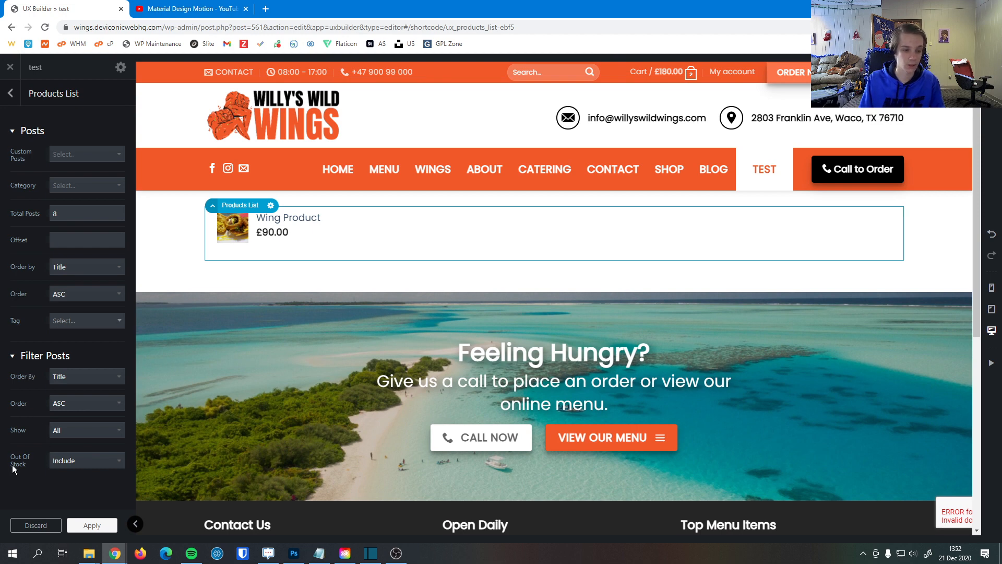
Step: Set the Products List Out Of Stock filter to Exclude
click(86, 461)
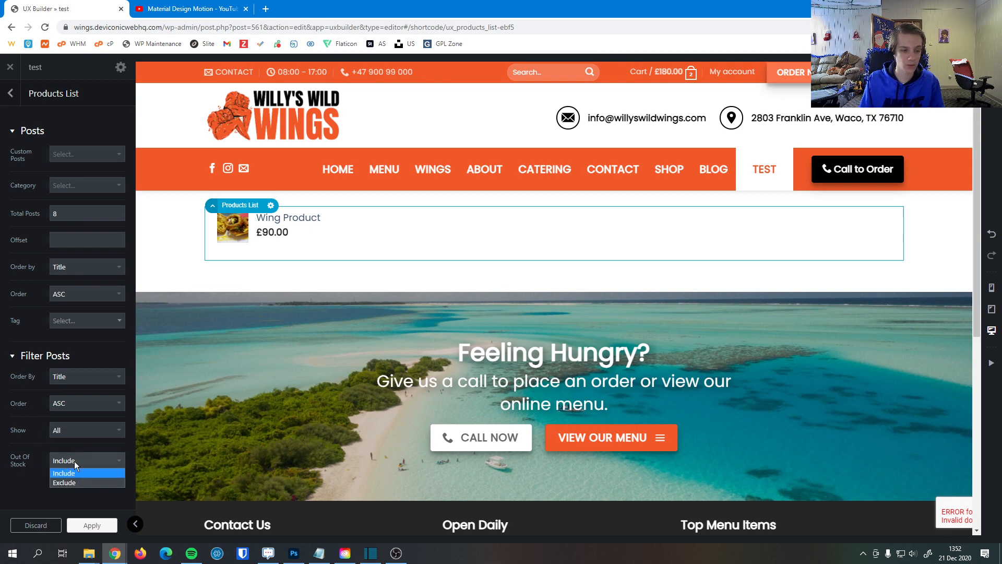
mouse_move(99, 467)
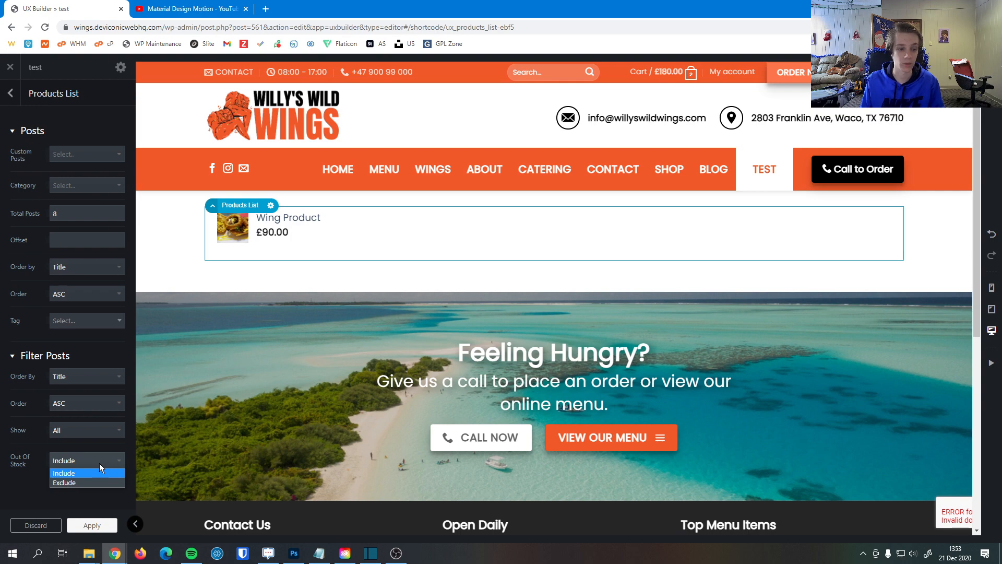
click(63, 482)
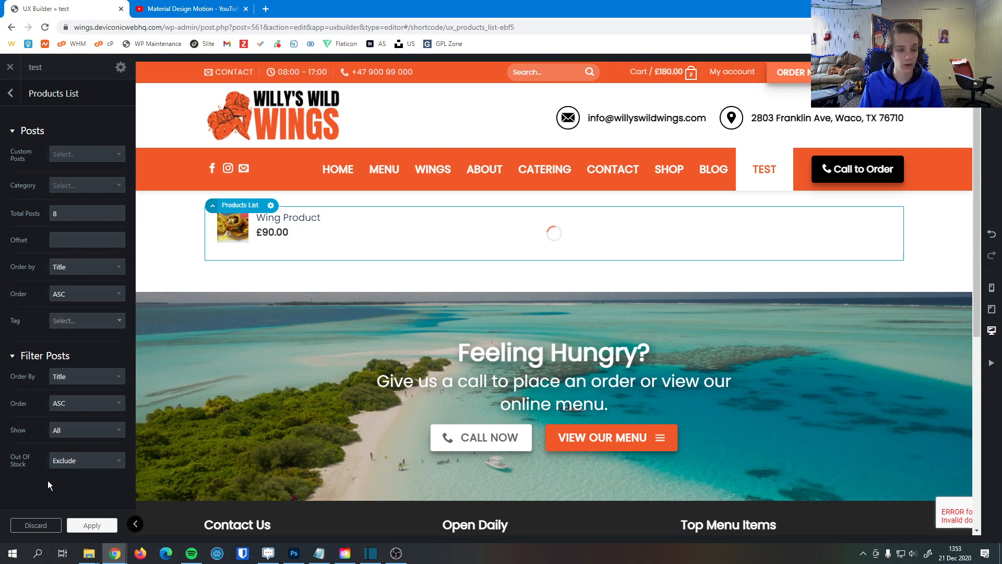